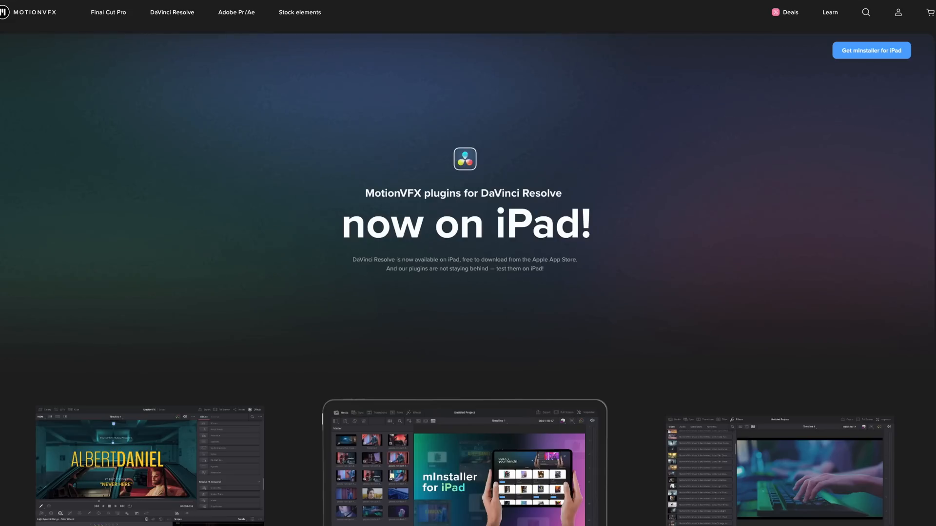
{"action": "scroll", "scroll_direction": "down", "scroll_amount": 3}
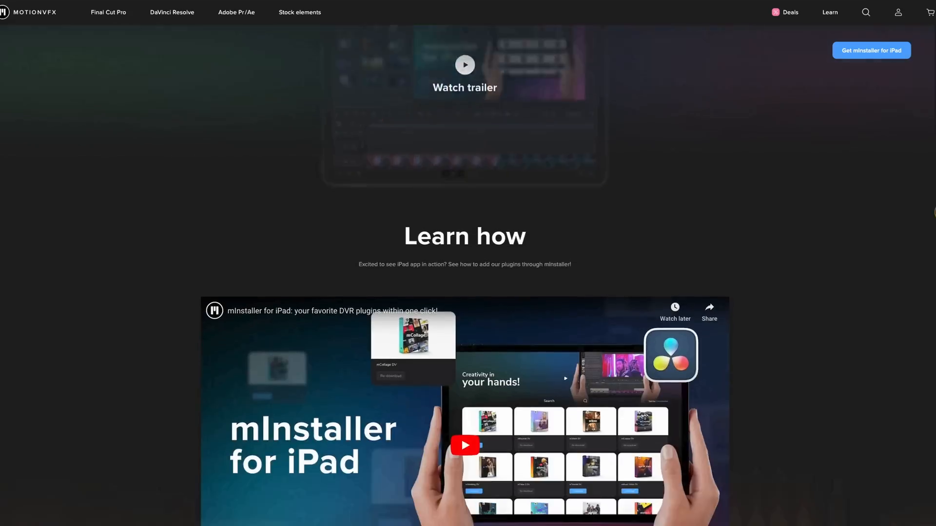